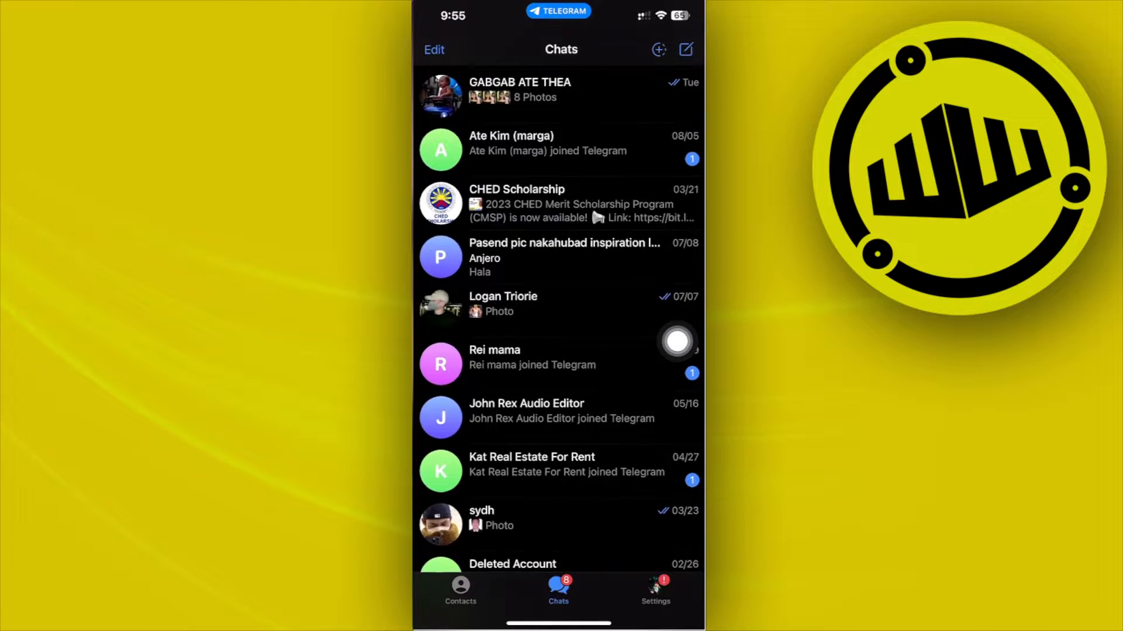
Enter the John Rex Audio Editor chat and attach one gallery screenshot as a message preview
scroll("down", 3)
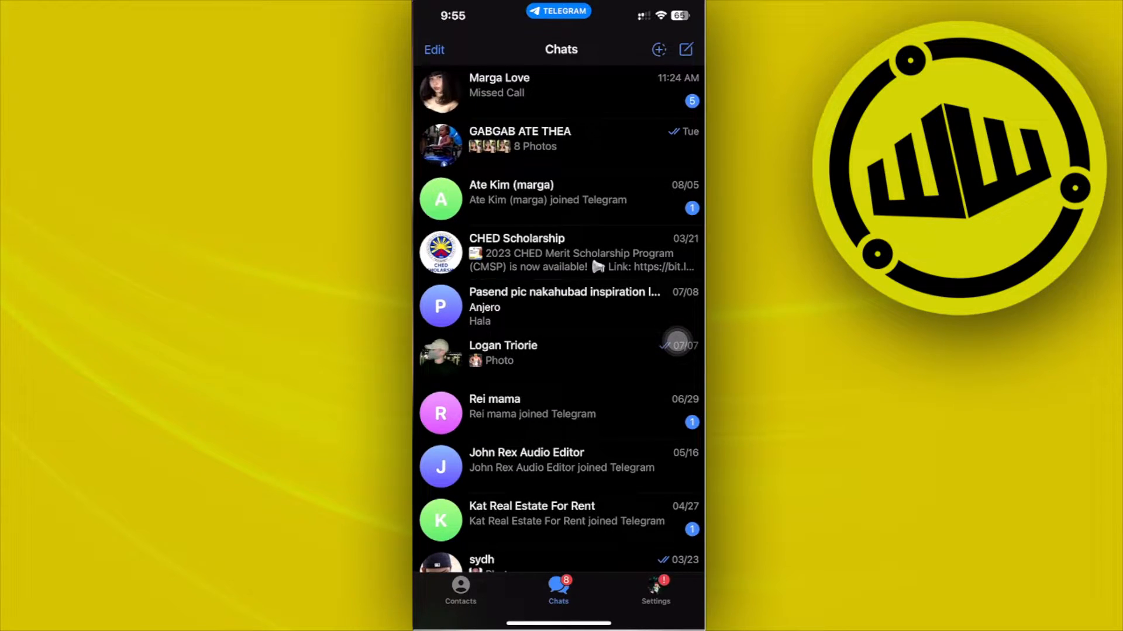
scroll("down", 3)
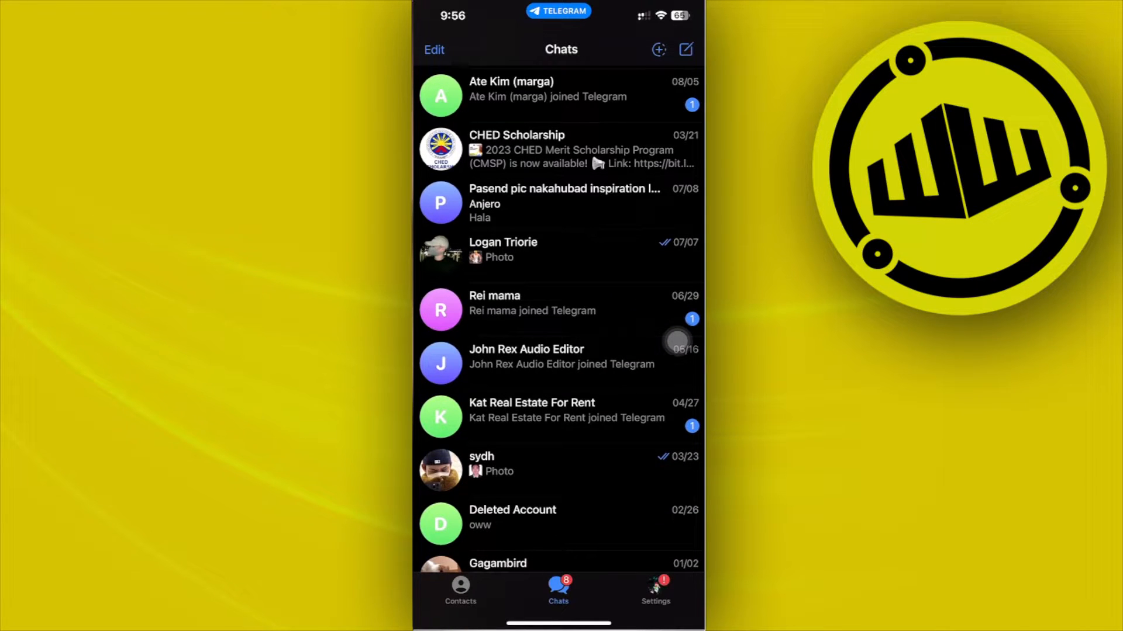
left_click(526, 356)
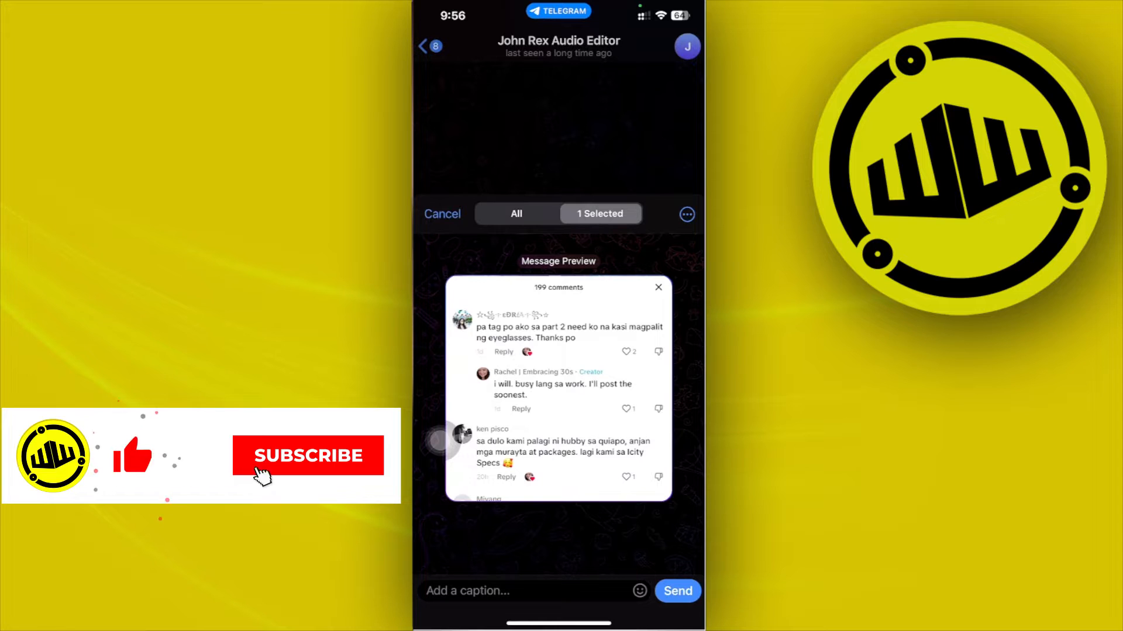
left_click(309, 455)
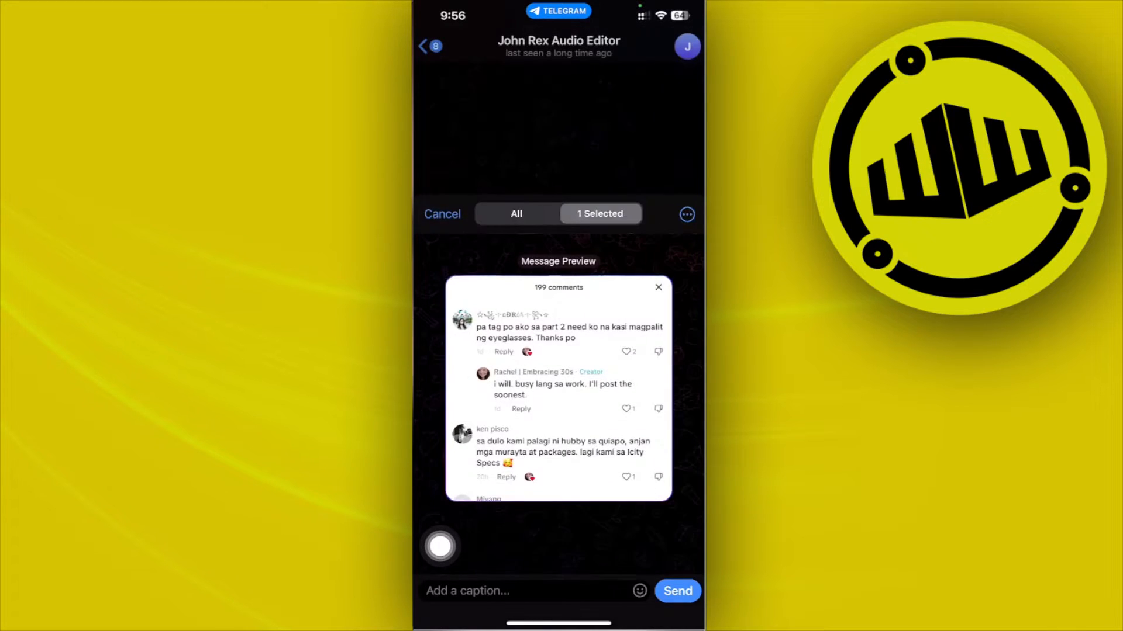
Launch the in-app camera from the attachment menu and aim it at the desk
left_click(686, 214)
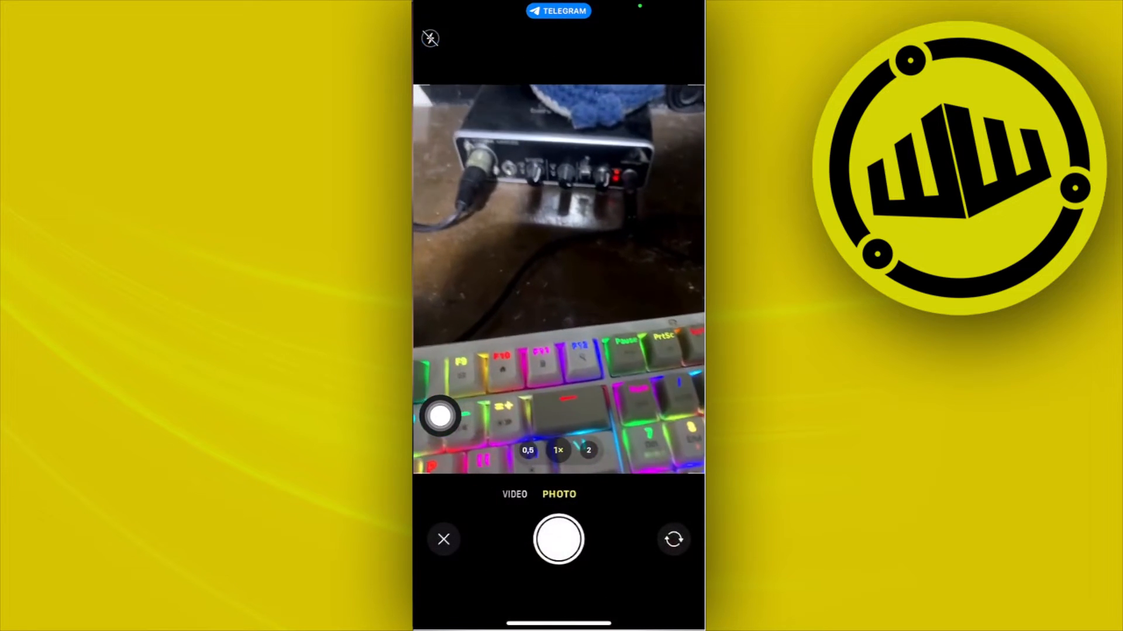
left_click(559, 539)
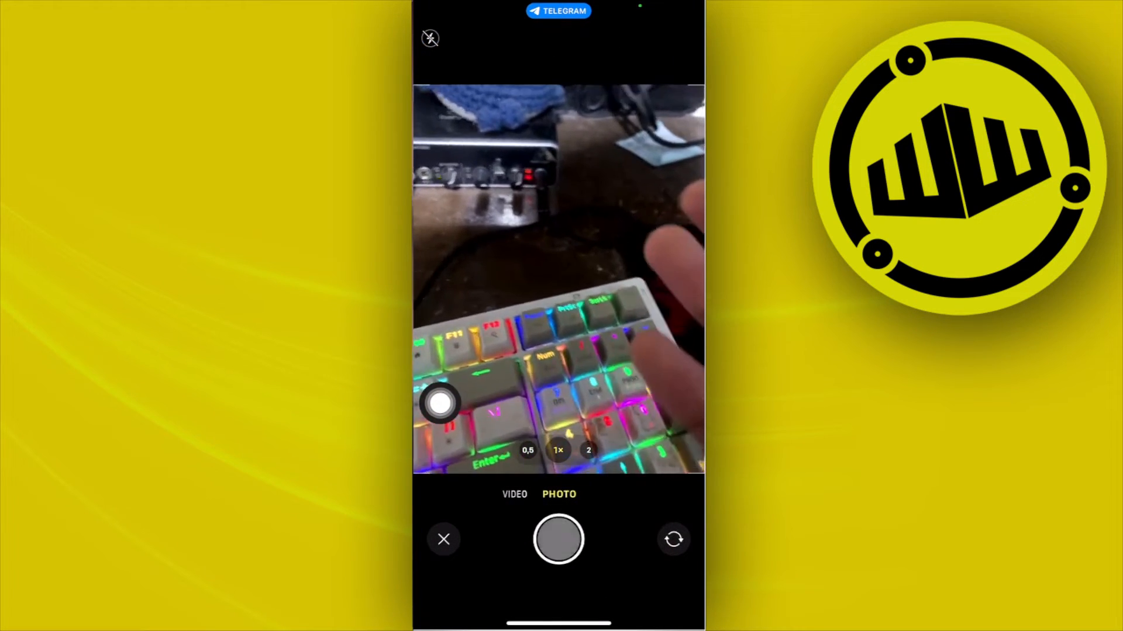
Capture the desk-and-keyboard photo and reach for its expiring-timer setting
left_click(558, 539)
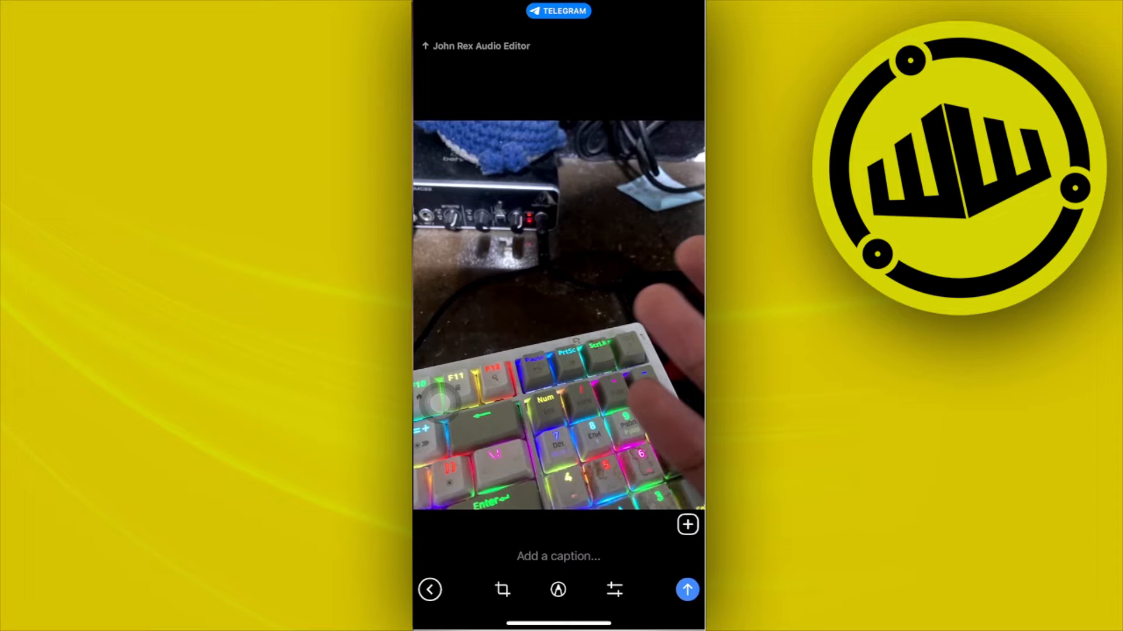
left_click(686, 524)
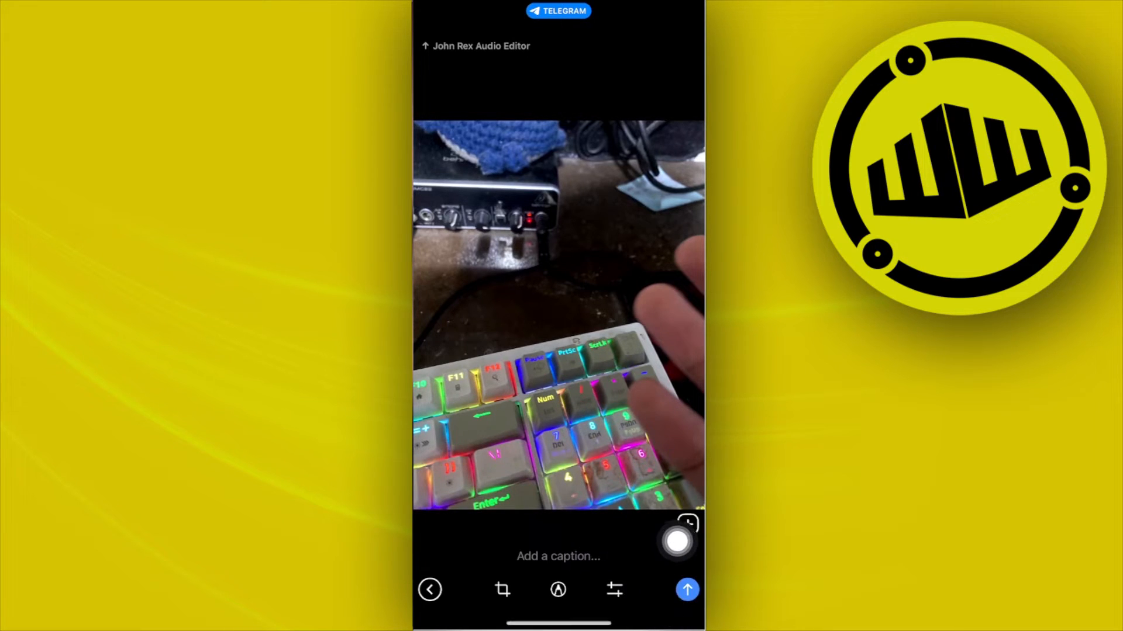